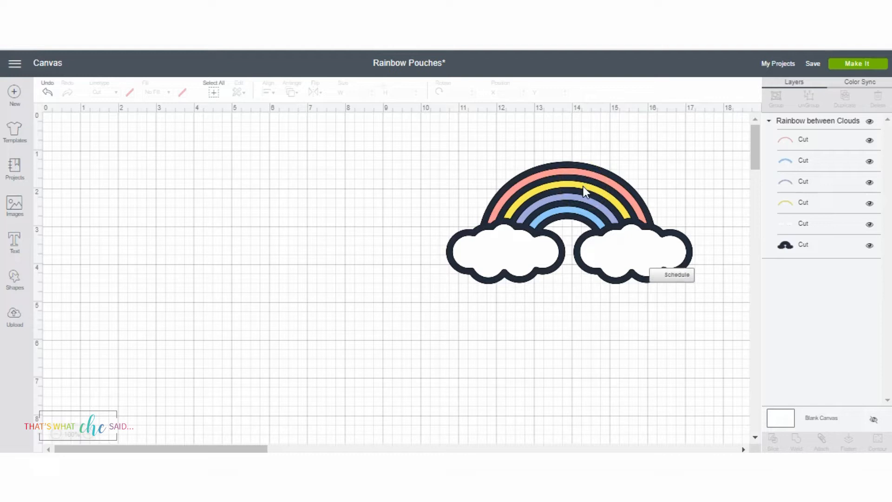
mouse_move(662, 189)
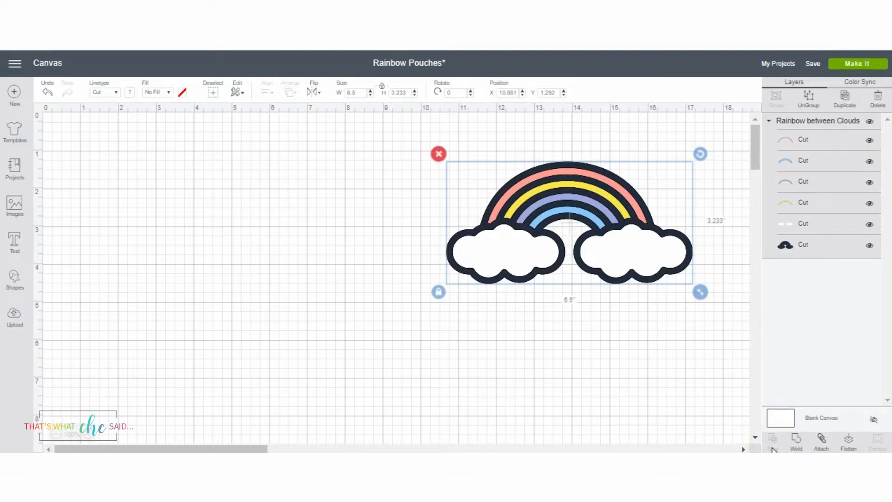
Select the black back layer with the pink arc and slice them, yielding three slice results.
left_click(786, 244)
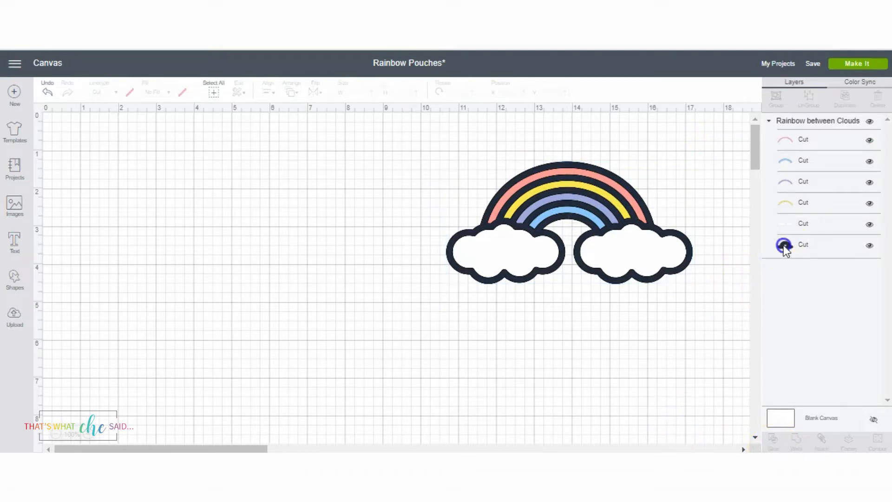
left_click(786, 244)
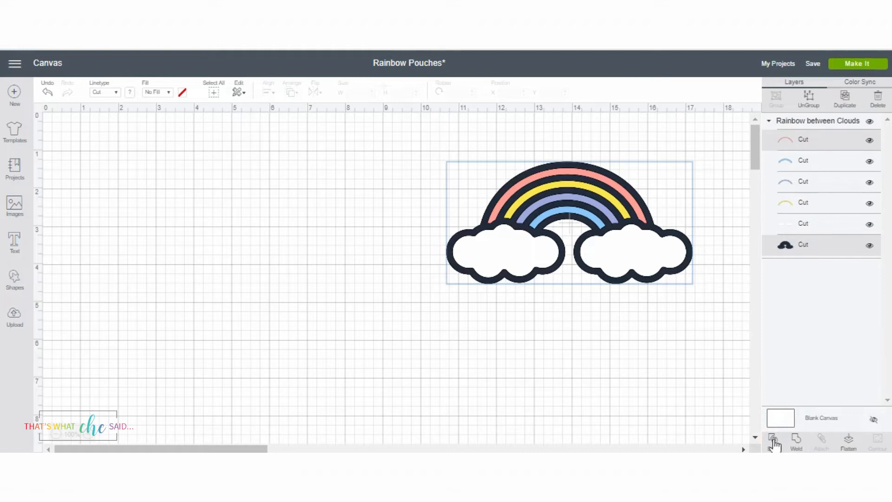
left_click(772, 439)
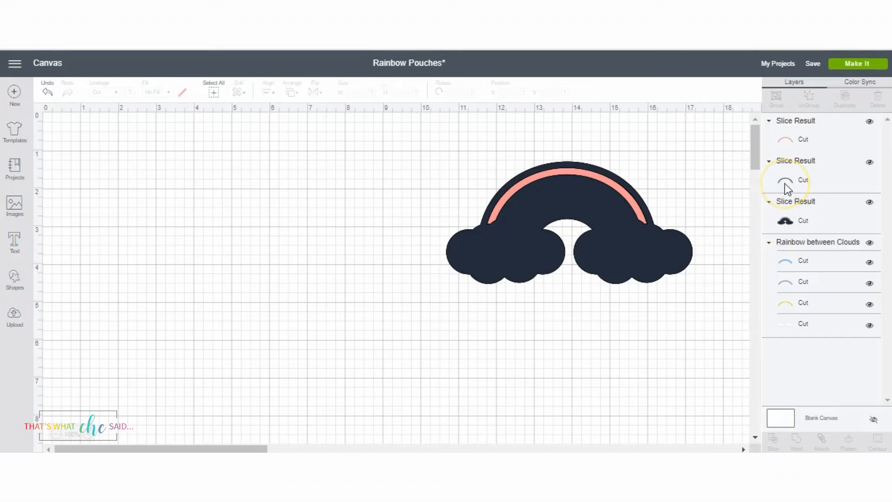
Delete the arc-shaped scrap from the slice and reselect the black back layer.
left_click(803, 180)
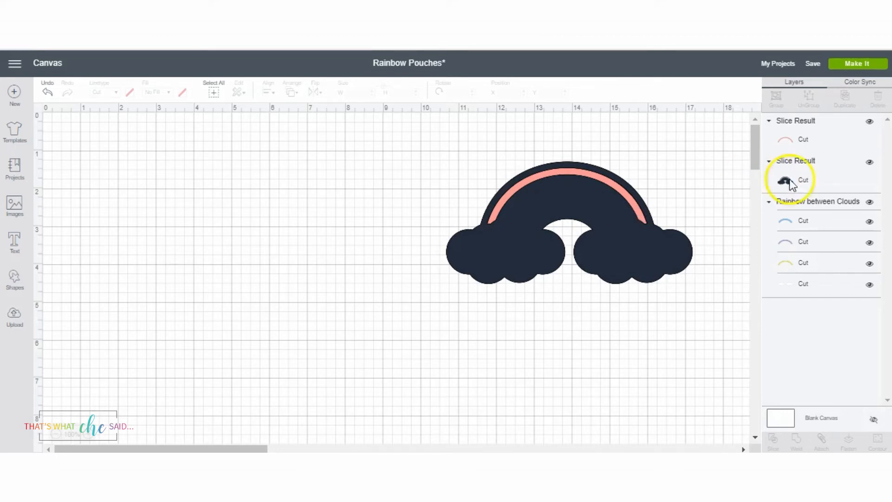
left_click(802, 180)
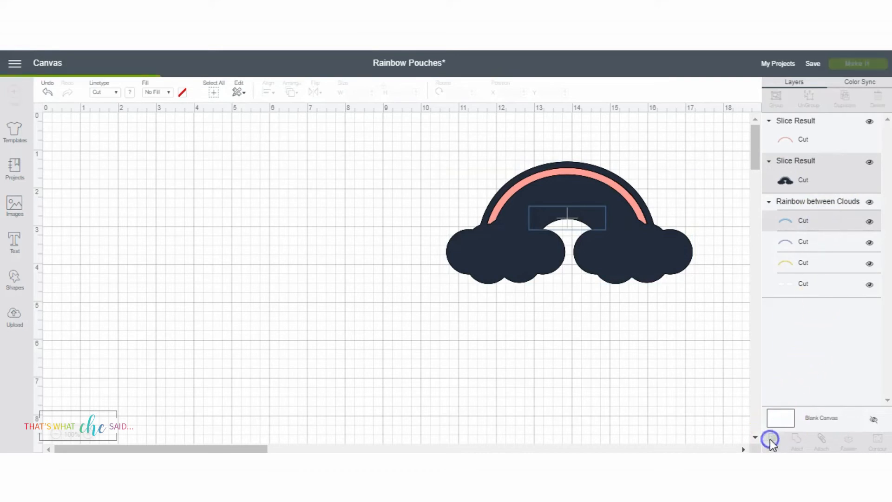
Slice the blue, yellow arcs and white clouds out of the black layer, leaving six slice results.
left_click(802, 141)
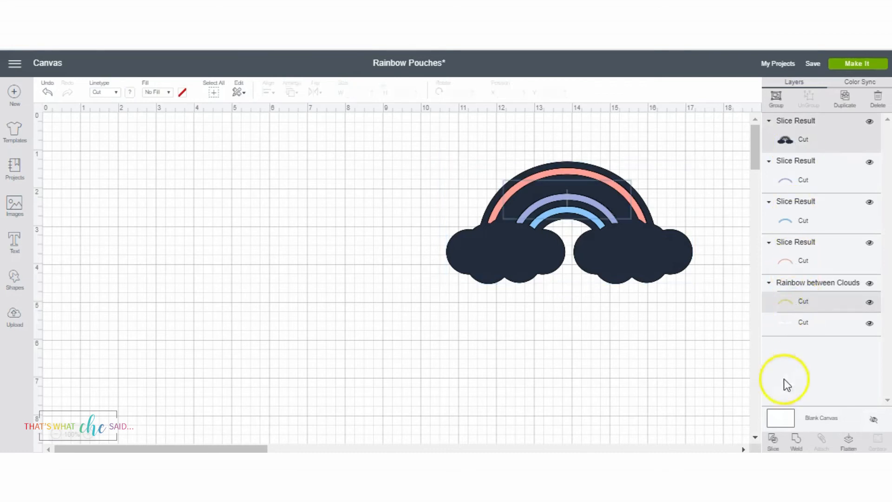
left_click(772, 440)
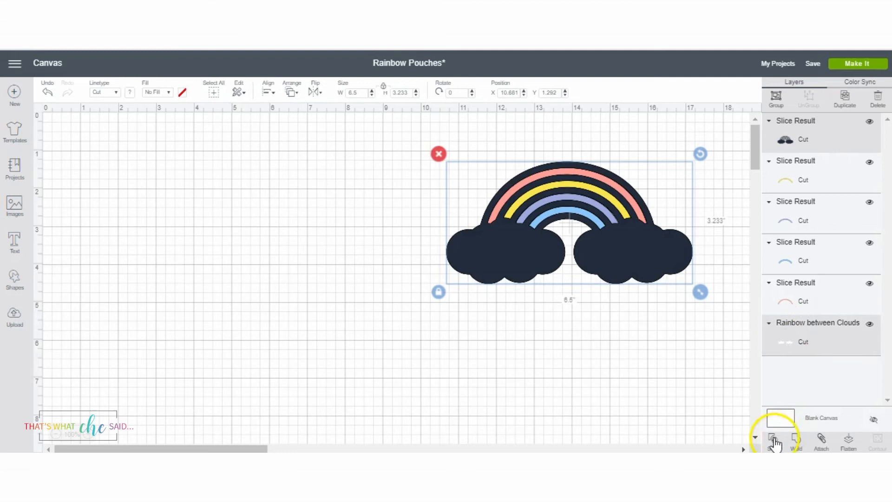
left_click(772, 438)
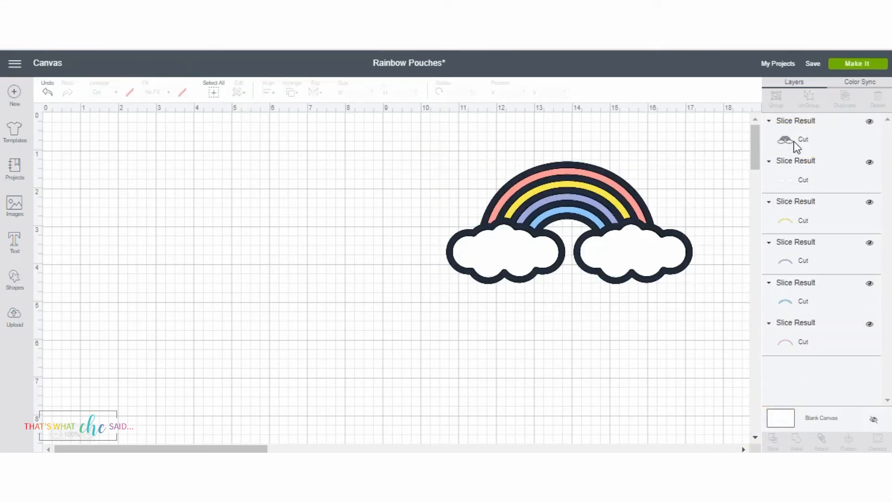
Drag the hollowed black Slice Result layer left so its cut-outs show apart from the colours.
left_click(785, 139)
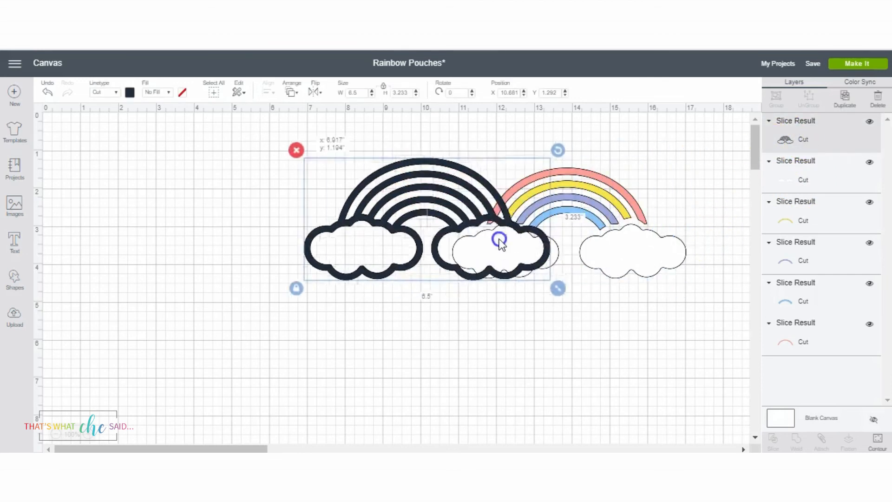
left_click_drag(498, 242, 314, 253)
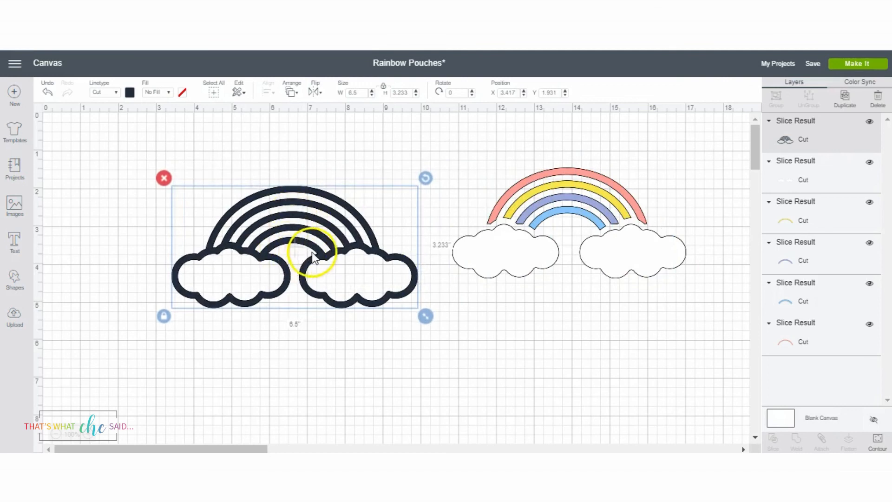
mouse_move(356, 273)
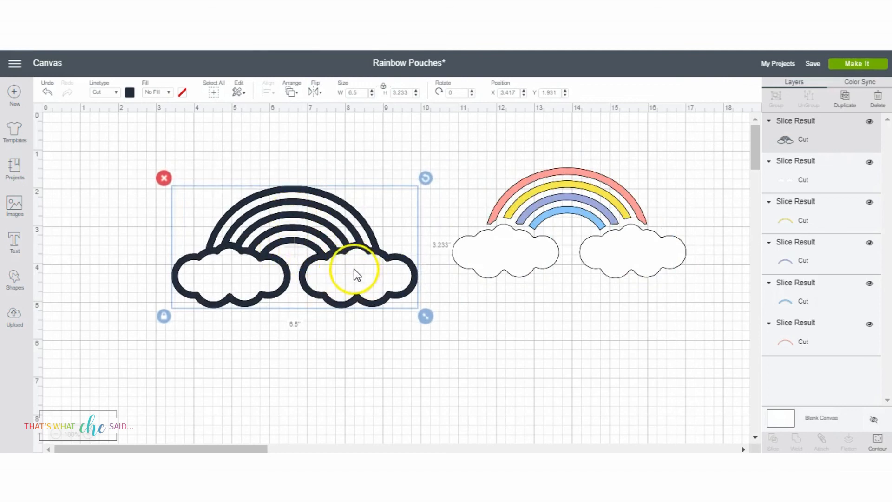